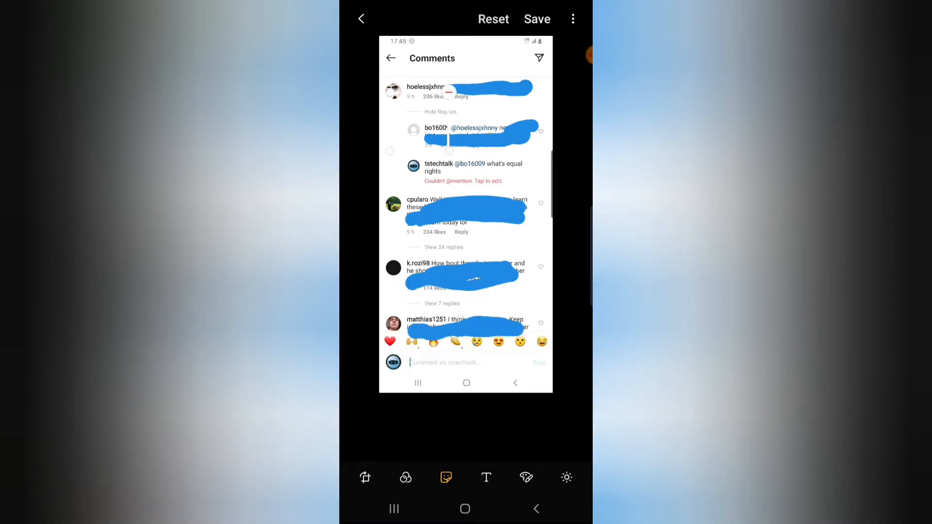
pyautogui.click(525, 478)
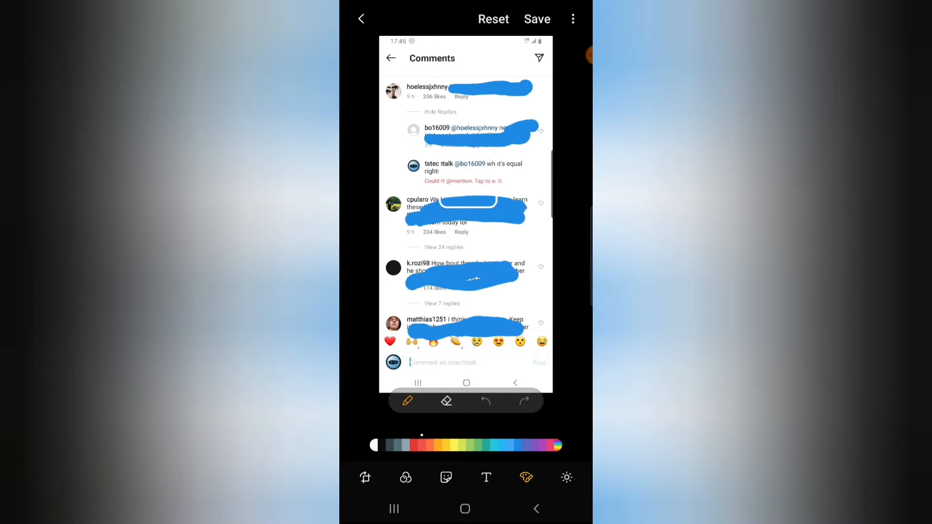
pyautogui.click(407, 401)
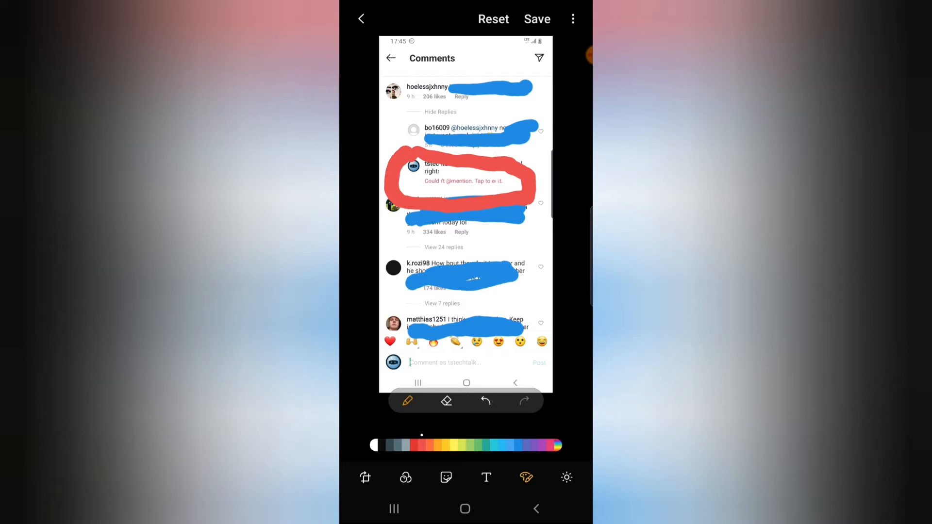
pyautogui.click(361, 19)
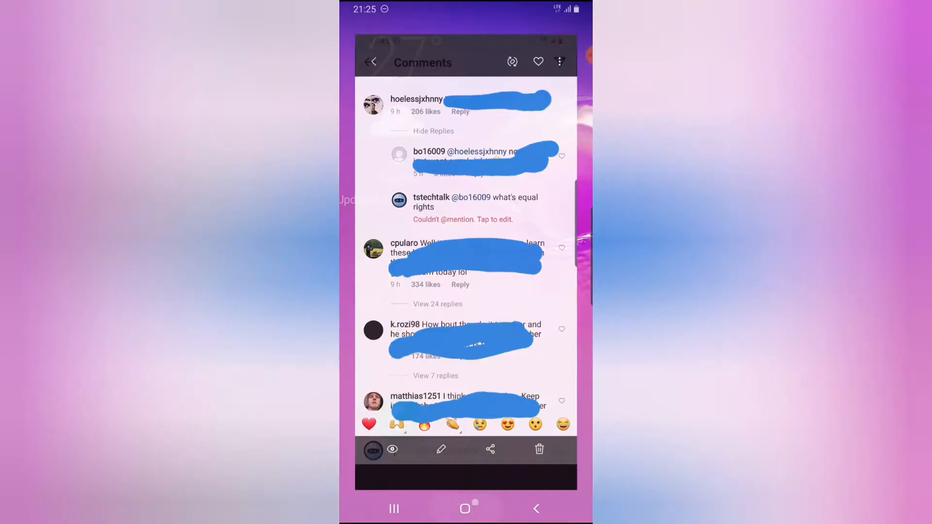
# - Launch Instagram from the app drawer and go to the tstechtalk profile page
pyautogui.click(465, 509)
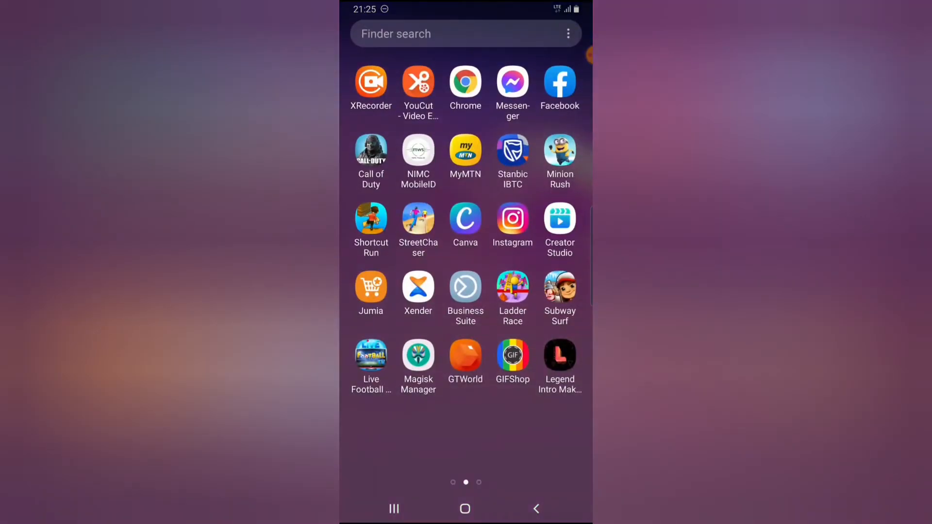
pyautogui.click(513, 220)
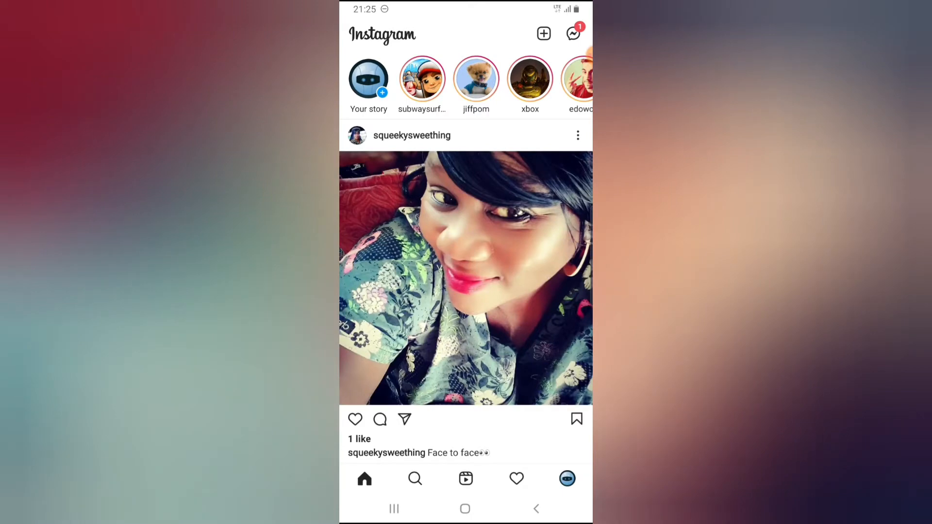
pyautogui.scroll(-3)
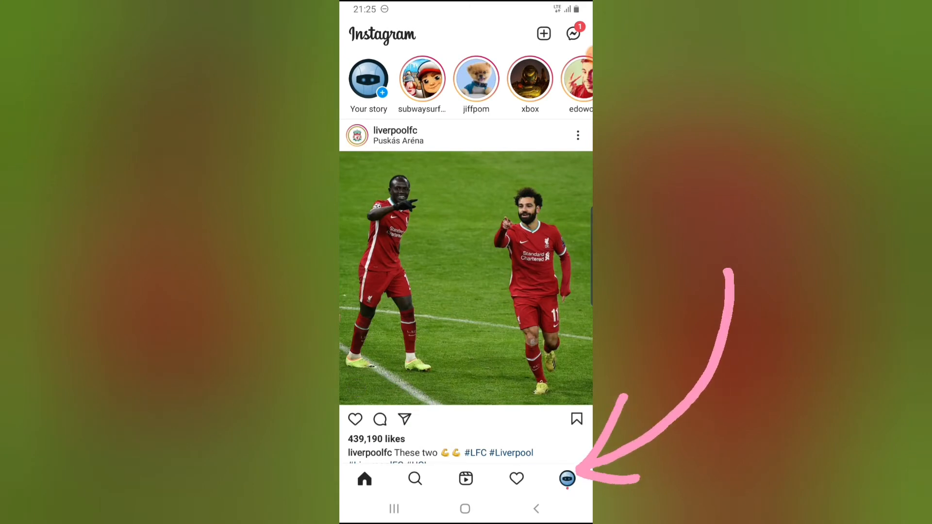
pyautogui.click(566, 479)
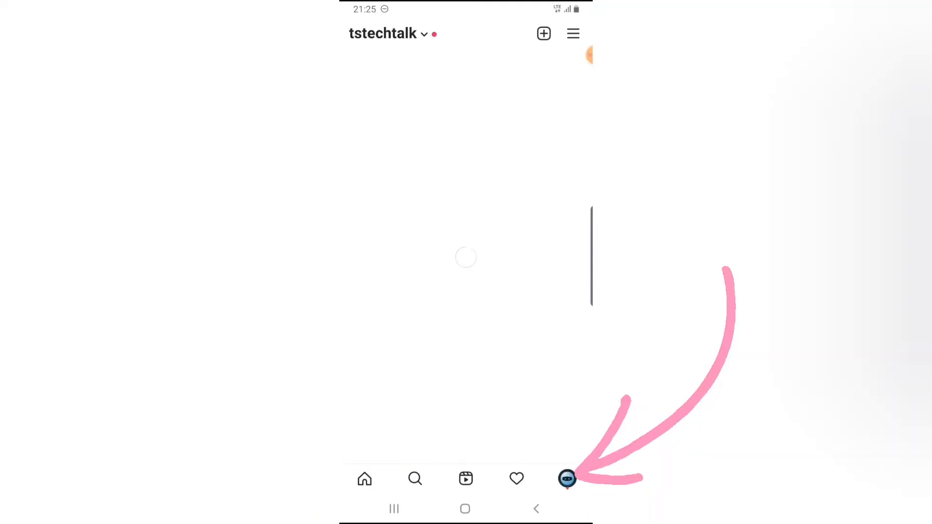
pyautogui.click(566, 478)
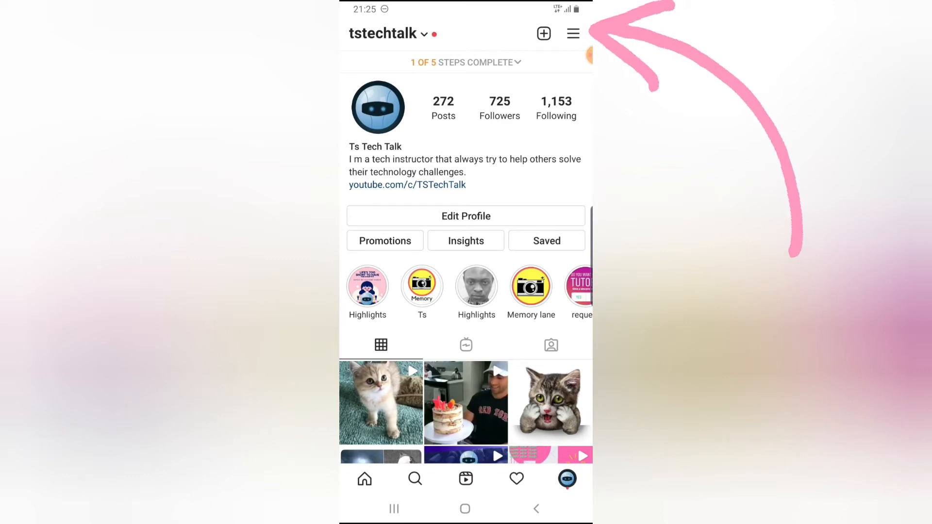
# - Reach the Mentions setting via Settings > Privacy, currently People You Follow
pyautogui.click(573, 33)
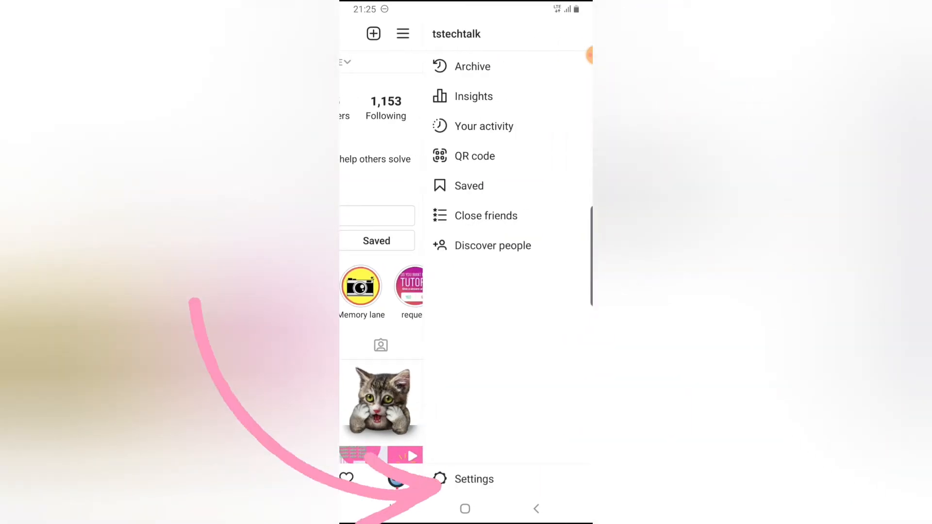
pyautogui.click(474, 479)
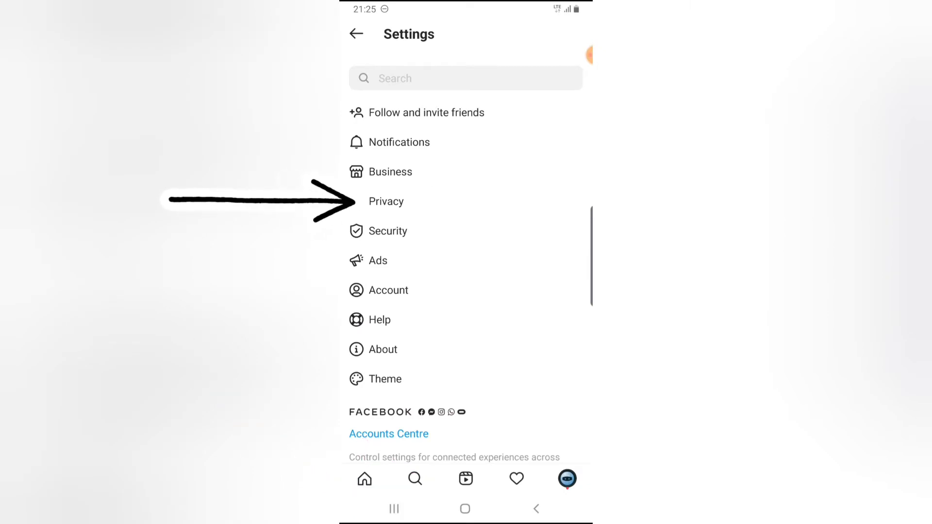
pyautogui.click(385, 201)
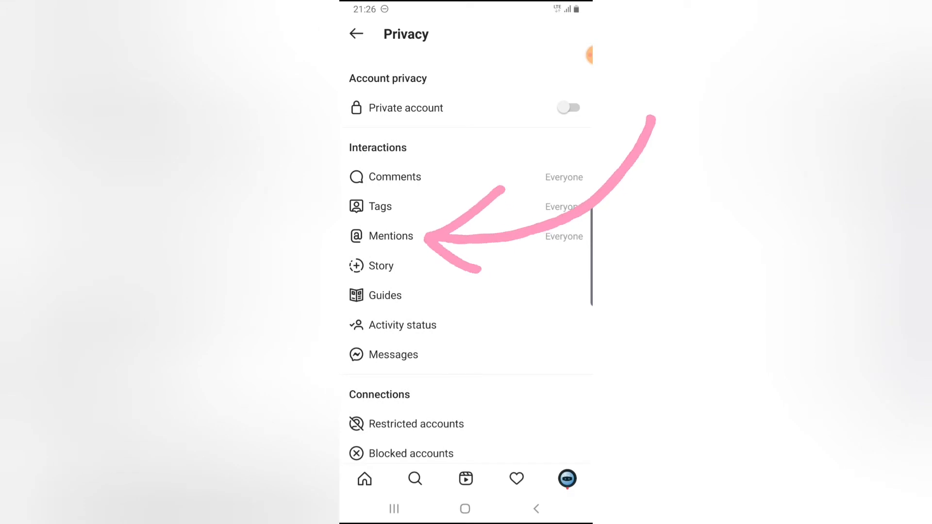
pyautogui.click(391, 235)
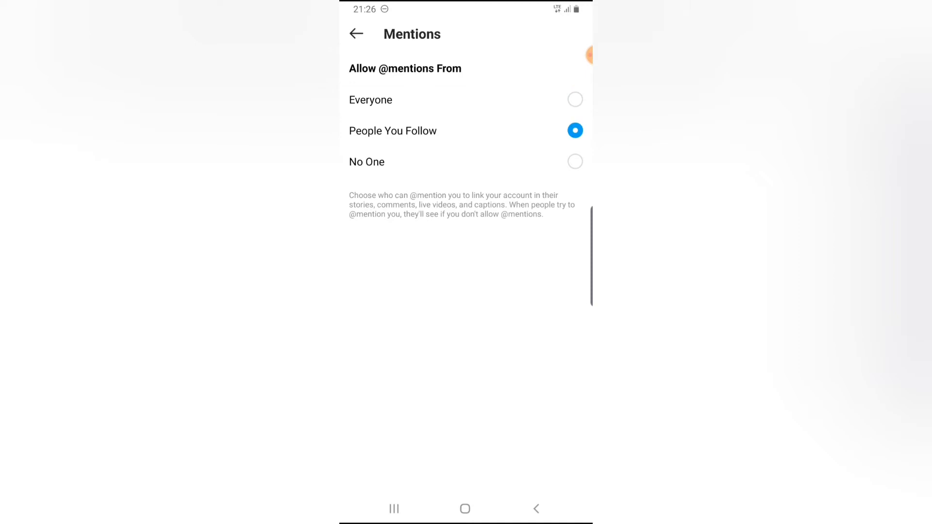
pyautogui.click(574, 162)
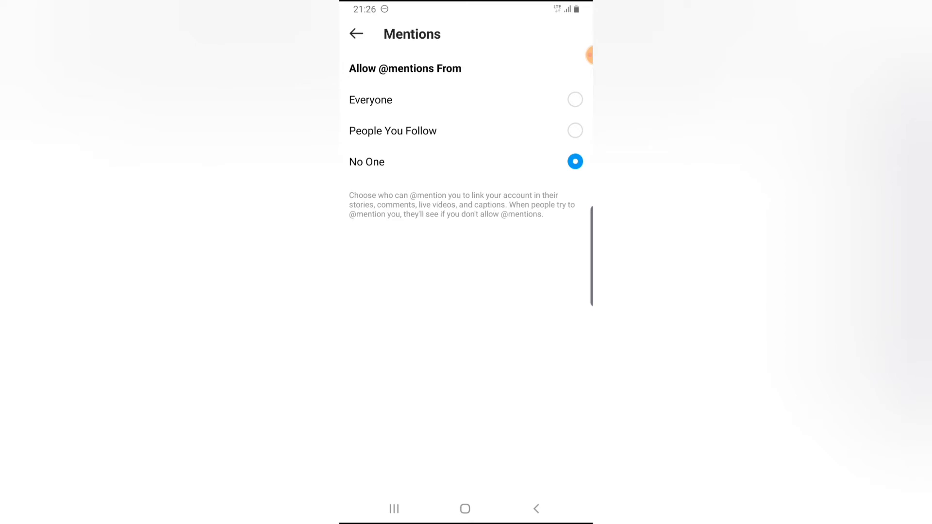
pyautogui.click(356, 34)
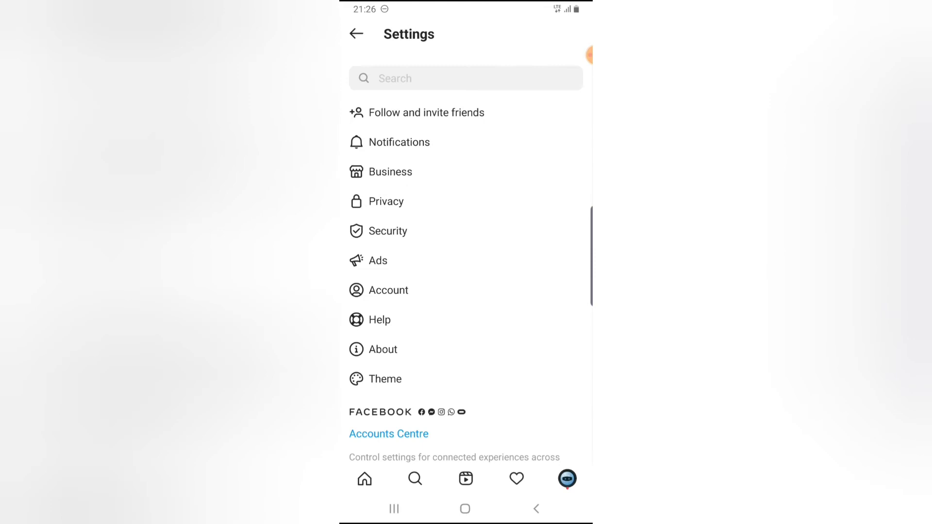
pyautogui.click(356, 34)
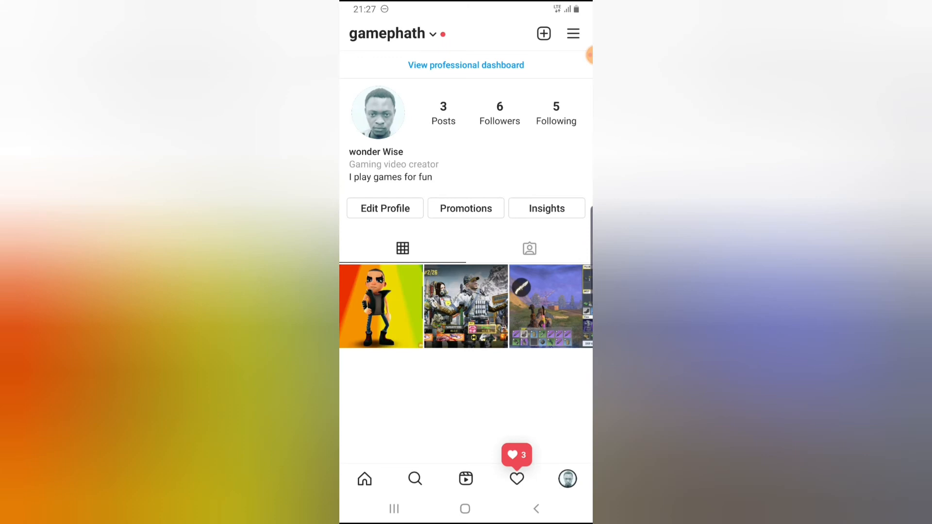
# - Open the tstechtalk kitten video from gamephath and bring up its comments
pyautogui.click(516, 479)
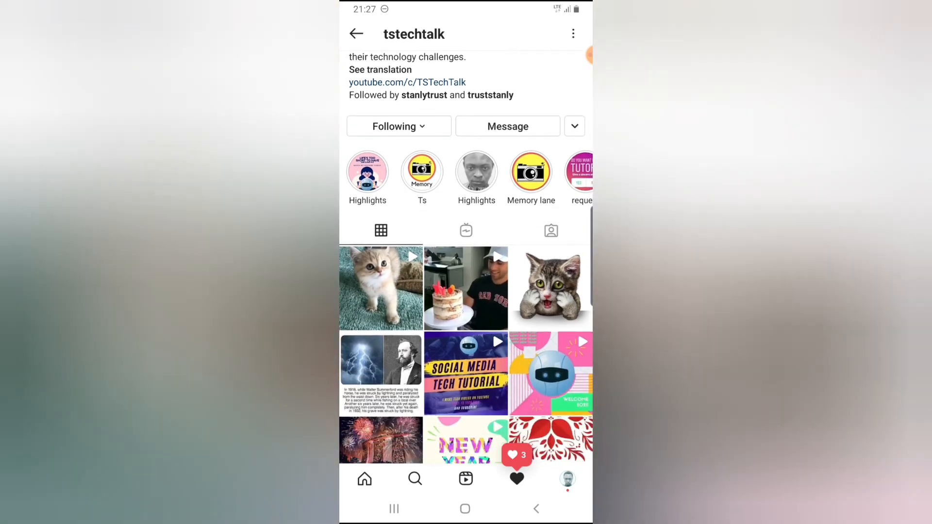
pyautogui.click(381, 288)
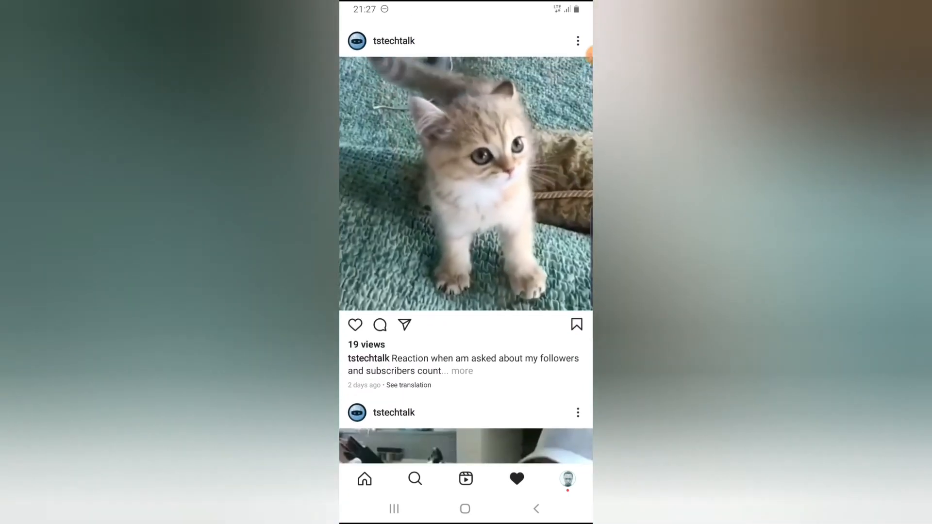
pyautogui.click(379, 325)
pyautogui.write('@')
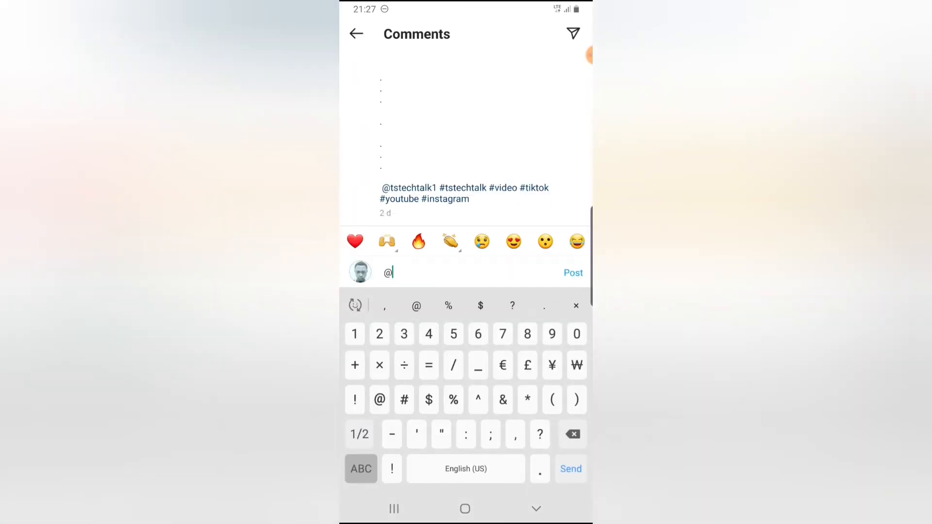
pyautogui.write('tst')
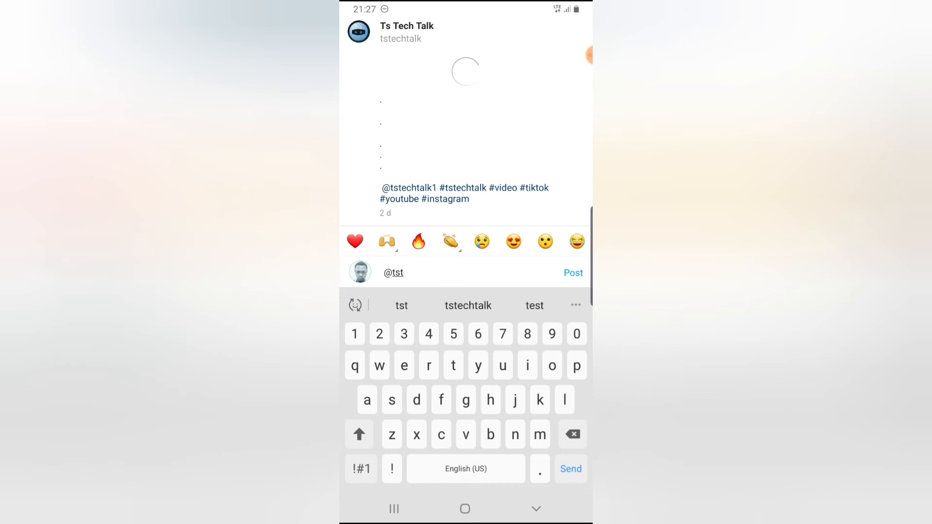
pyautogui.click(468, 306)
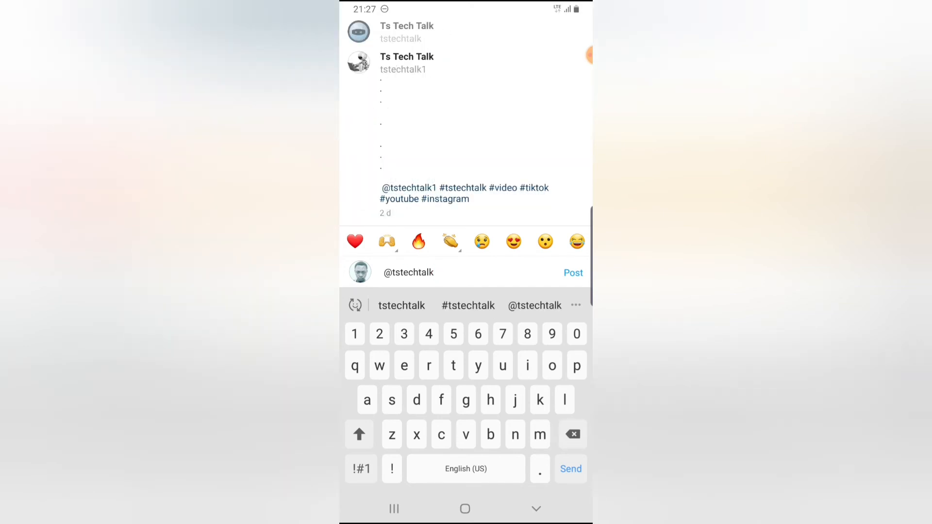
pyautogui.click(572, 271)
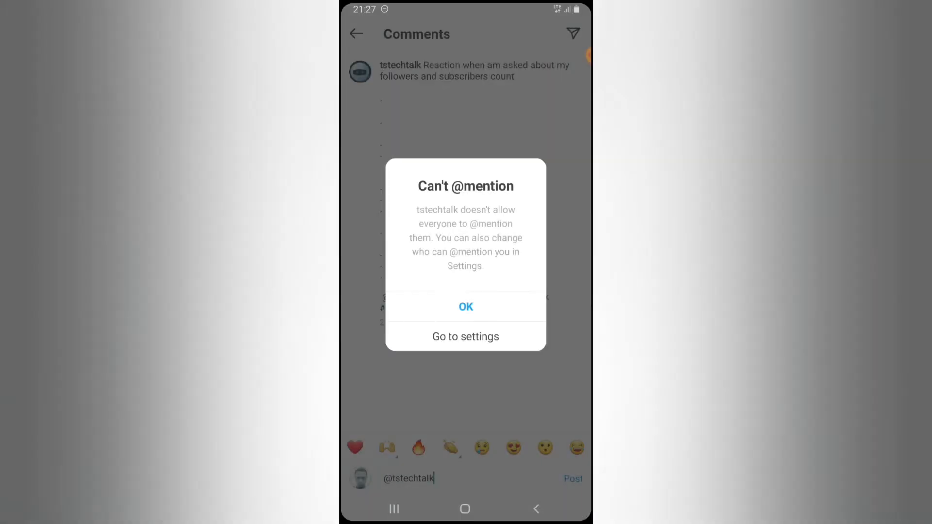
pyautogui.press('screenshot')
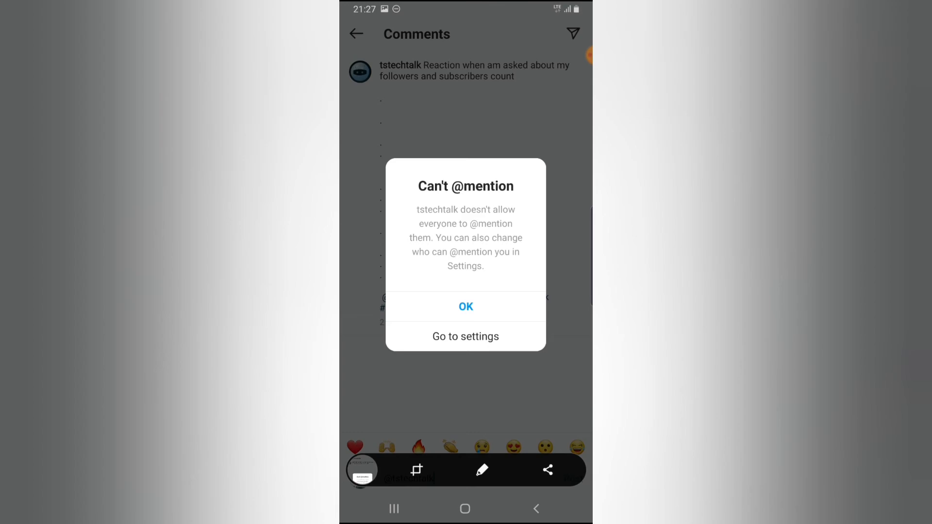
pyautogui.click(465, 307)
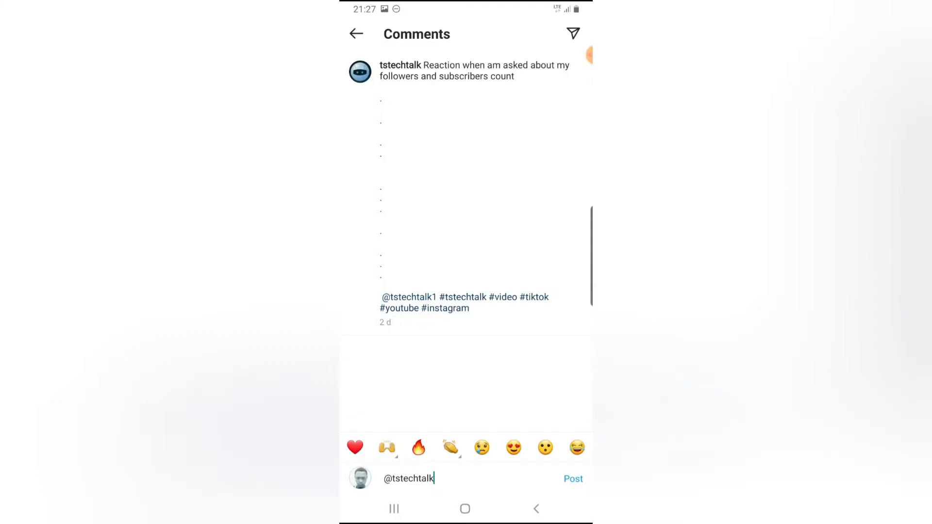
# - Add 'hello' to the mention, post again, get refused, and go back to editing the comment
pyautogui.click(409, 479)
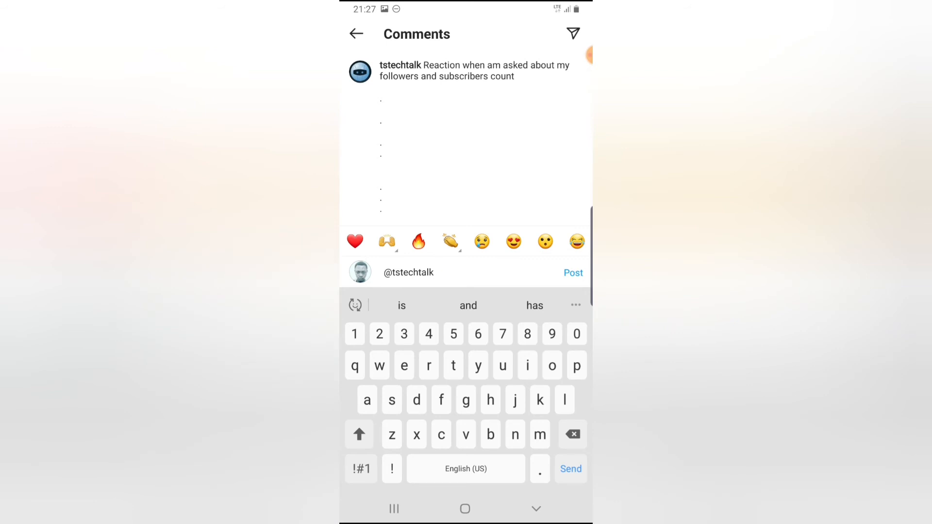
pyautogui.write('hello')
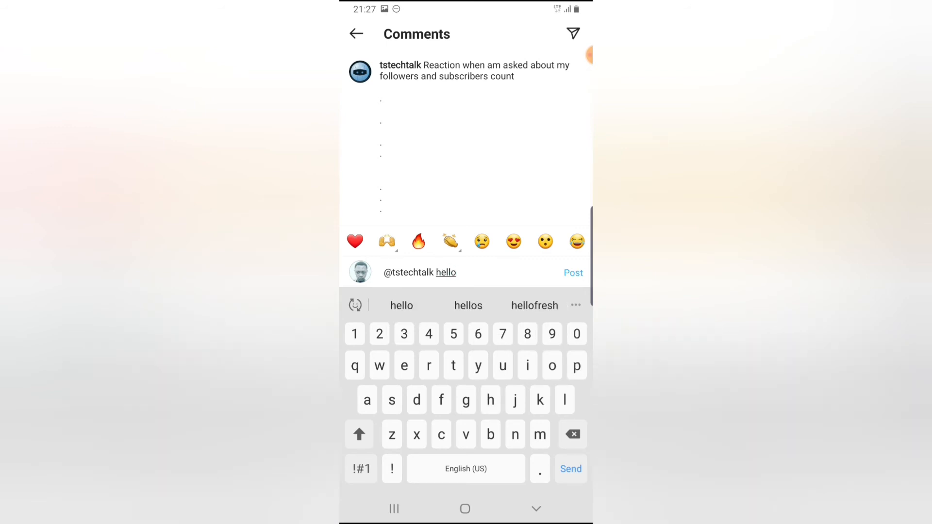
pyautogui.click(573, 273)
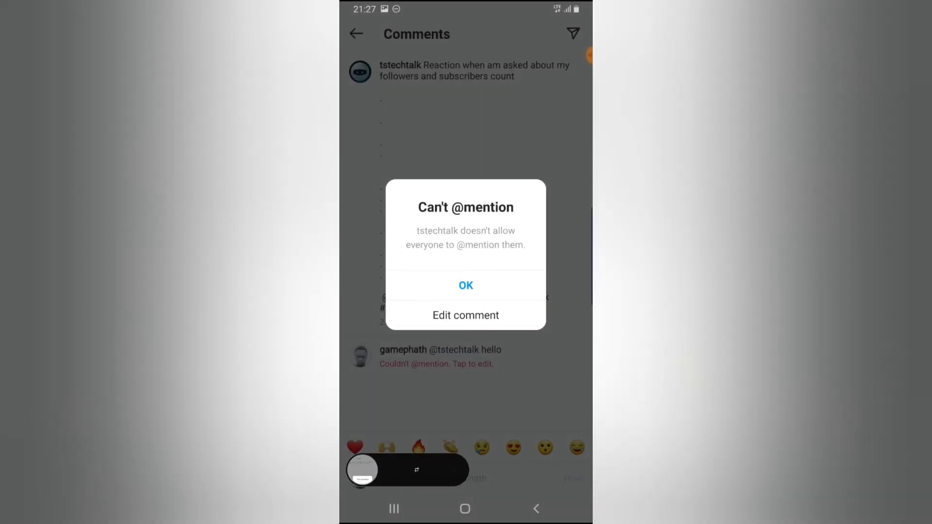
pyautogui.click(465, 286)
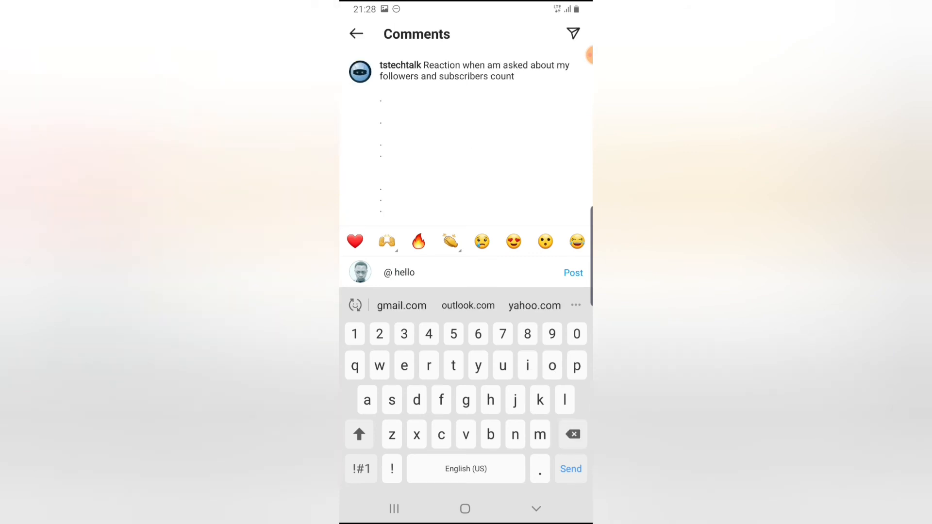
pyautogui.write('t')
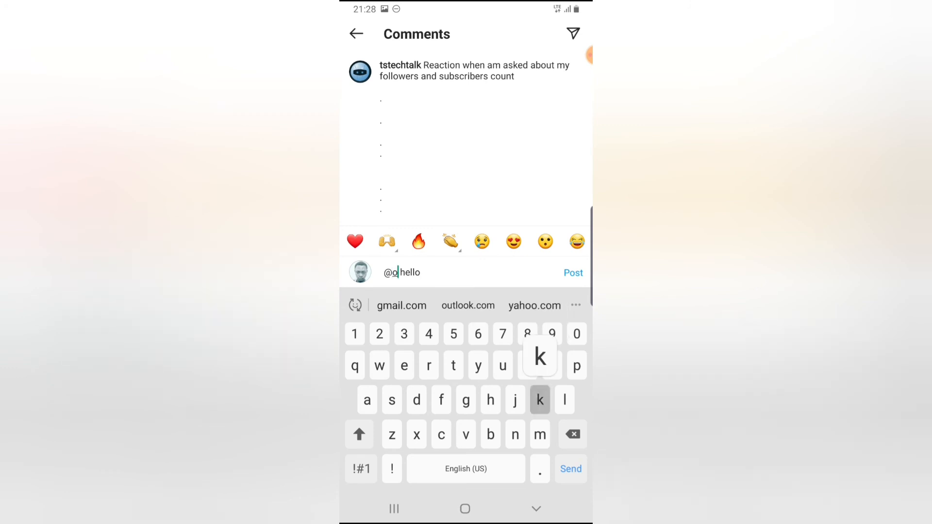
pyautogui.write('kafor')
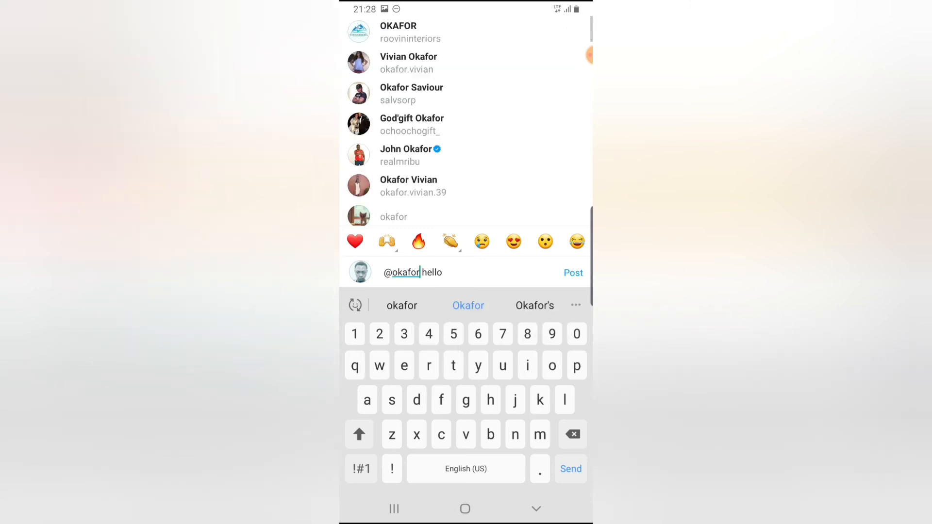
pyautogui.click(411, 93)
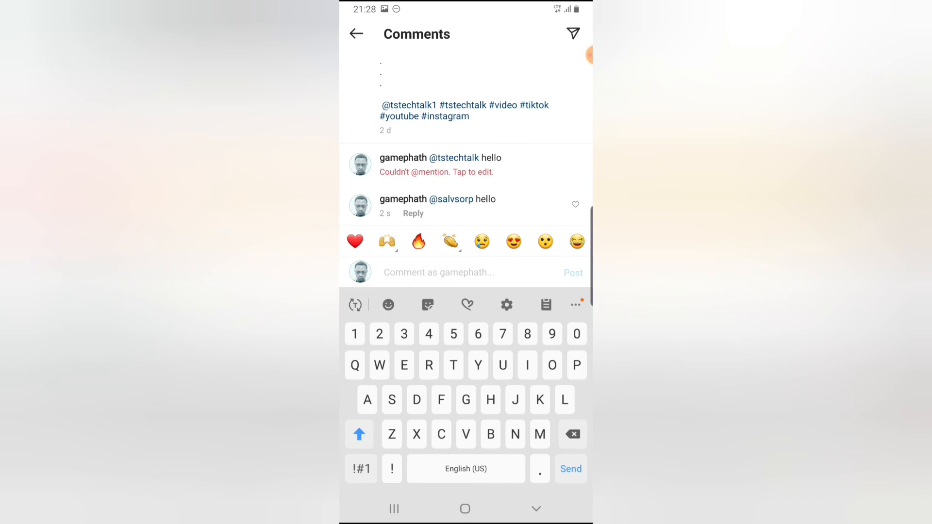
pyautogui.click(355, 33)
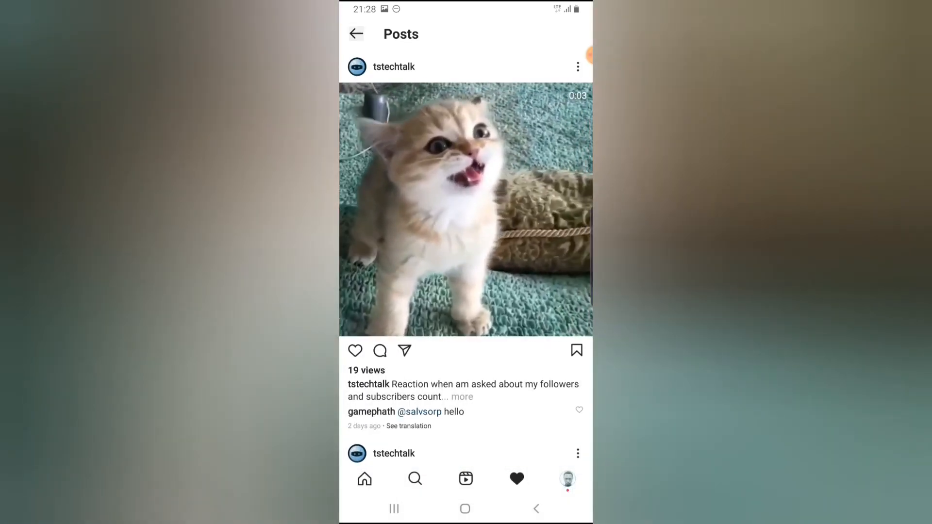
# - View the Activity notifications, then go back to the home feed
pyautogui.click(516, 478)
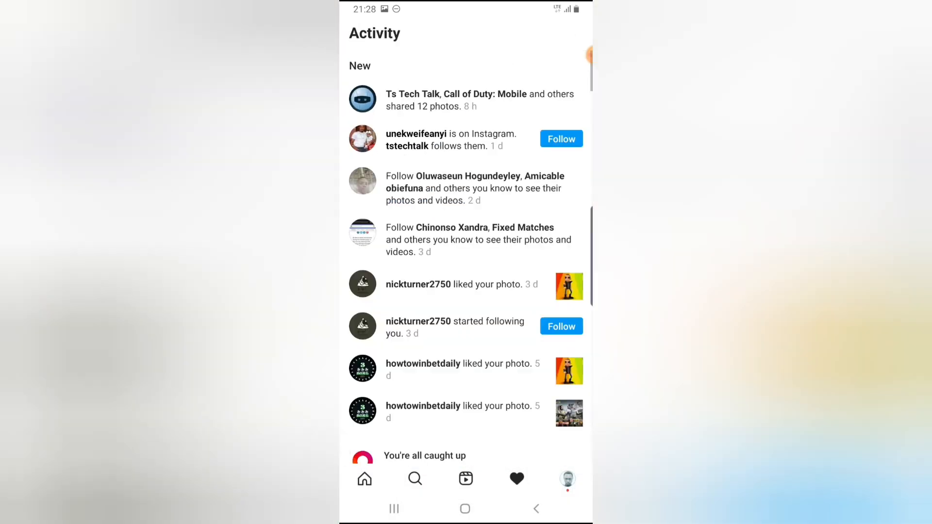
pyautogui.click(364, 478)
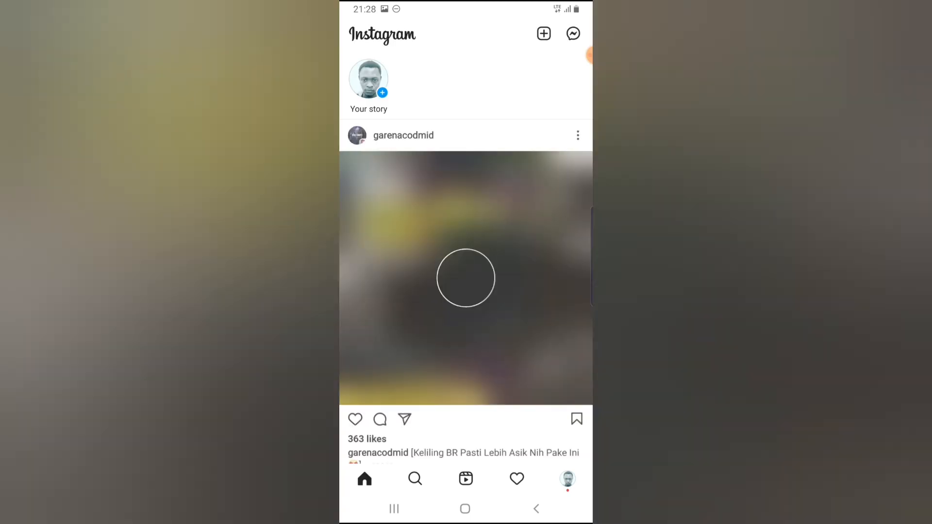